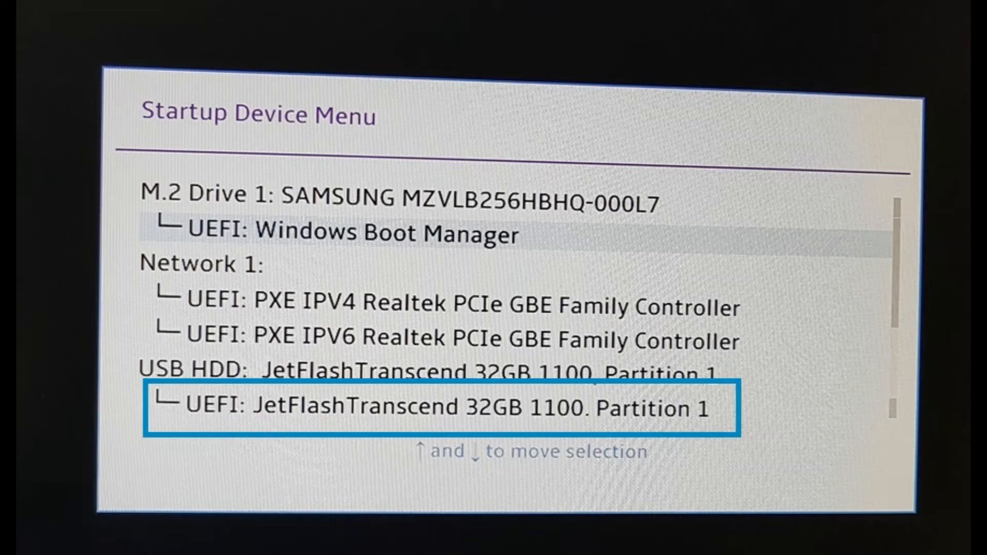
Boot the PC from the 'UEFI: JetFlashTranscend 32GB 1100, Partition 1' USB entry.
{"action": "key", "text": "Return"}
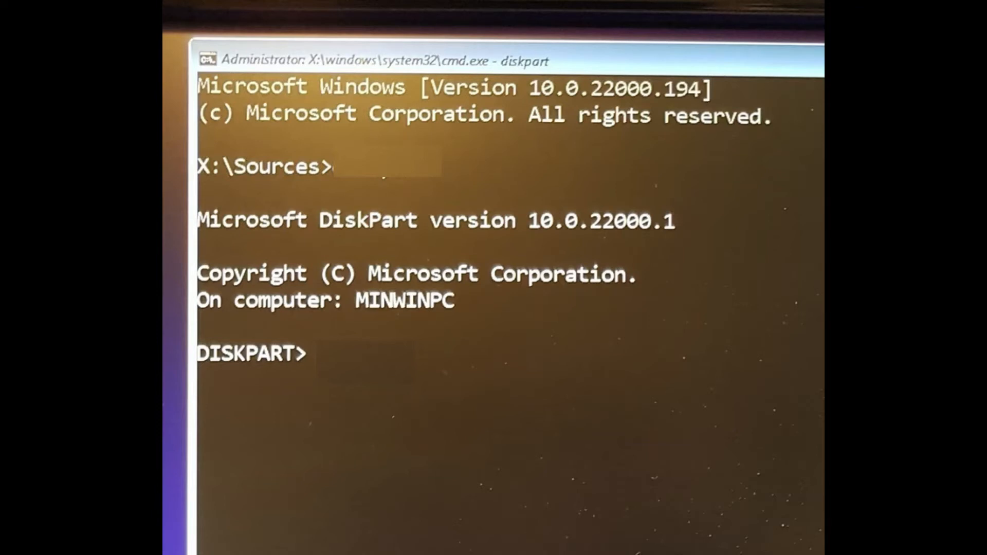
Run diskpart, list the disks, wipe and GPT-convert the 238 GB Disk 1, then exit.
{"action": "type", "text": "diskpart"}
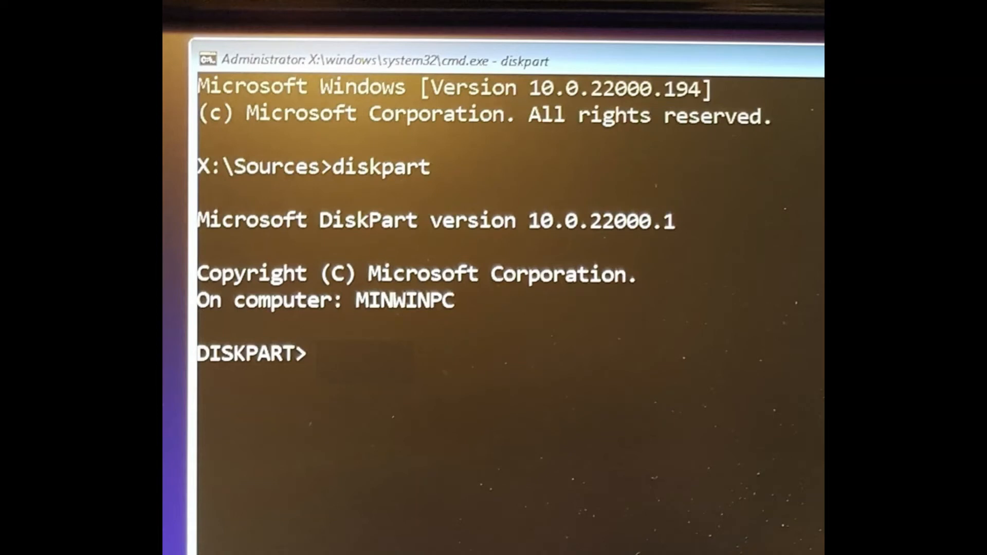
{"action": "type", "text": "lis dis"}
{"action": "type", "text": "exit"}
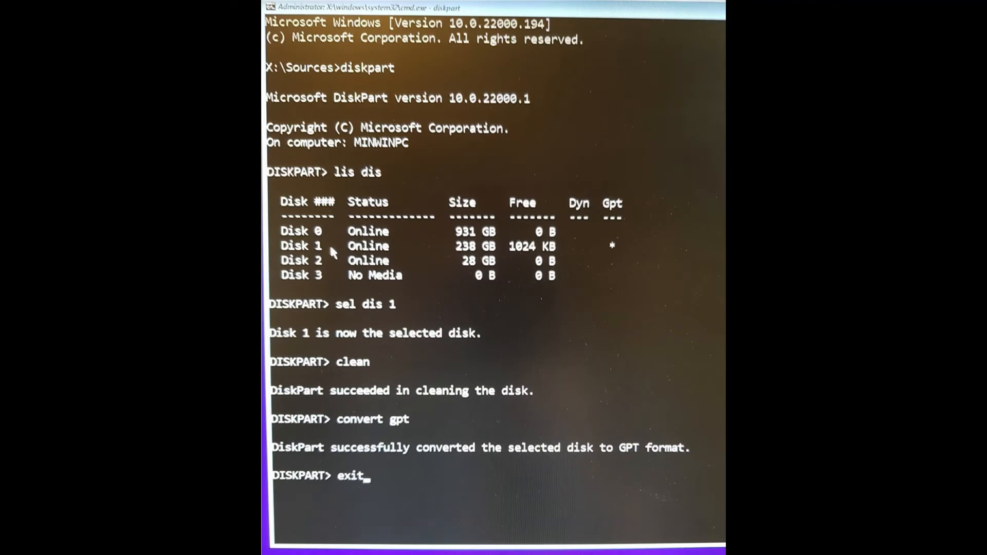
{"action": "key", "text": "Return"}
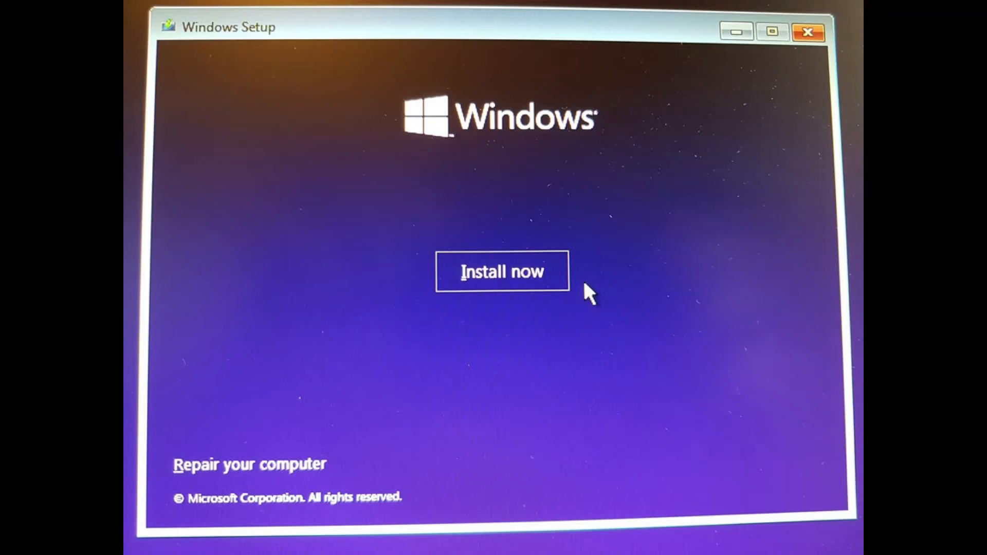
Begin installation with Install now, reaching the Windows 11 edition list.
{"action": "left_click", "coordinate": [502, 271]}
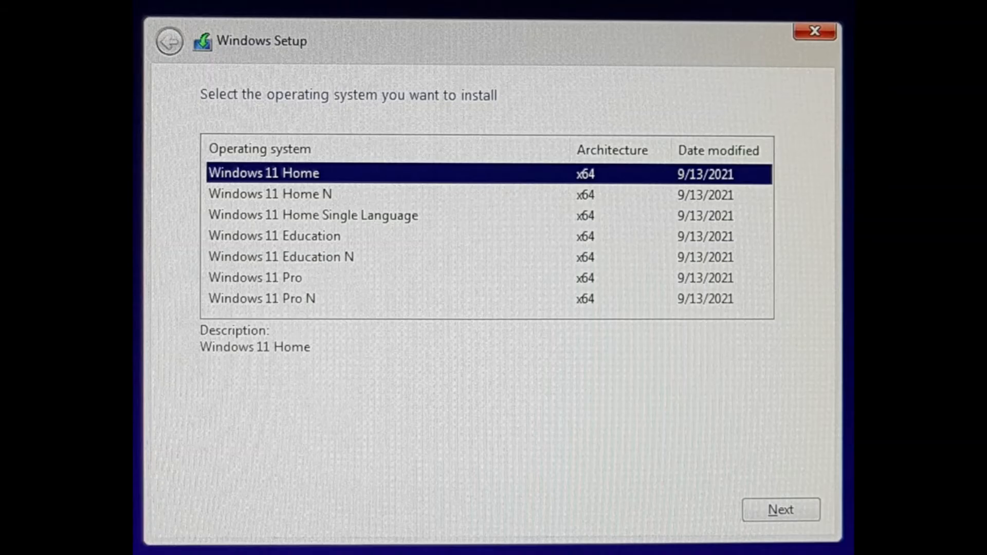
Proceed with Windows 11 Home and accept the Microsoft Software License Terms.
{"action": "left_click", "coordinate": [781, 509]}
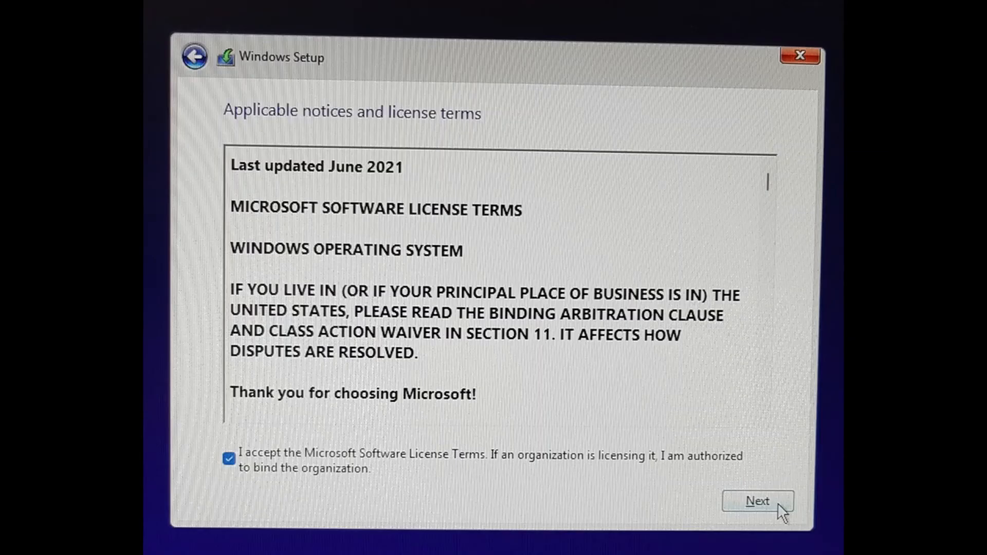
{"action": "left_click", "coordinate": [757, 501]}
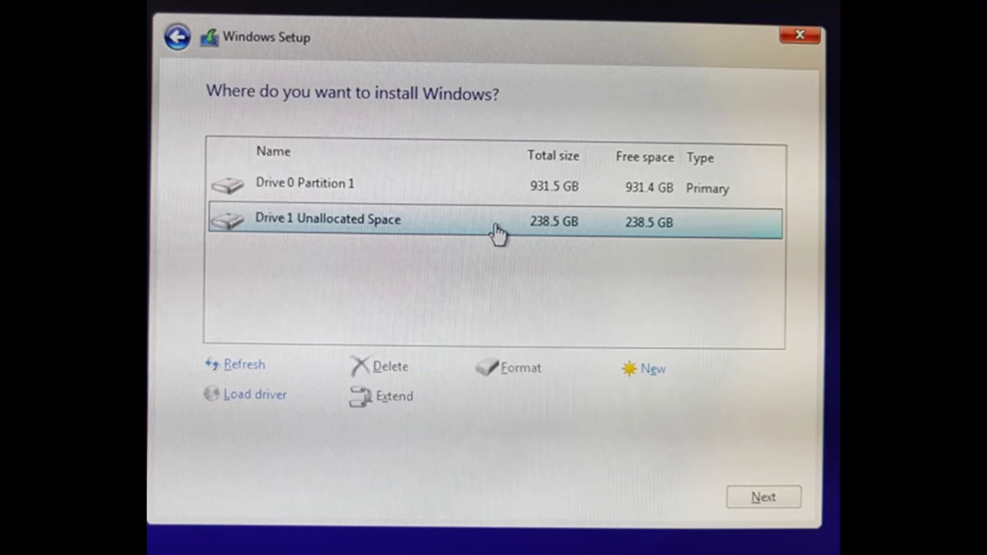
Install Windows onto Drive 1's 238.5 GB unallocated space.
{"action": "left_click", "coordinate": [763, 496]}
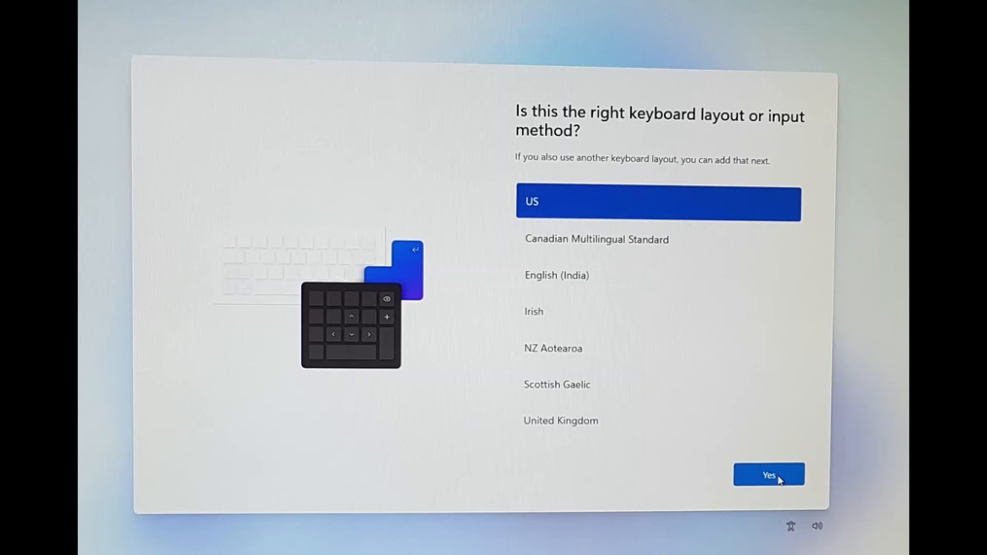
Confirm US keyboard, pick the country or region, and keep the PC name Lenovo-PC.
{"action": "left_click", "coordinate": [768, 474]}
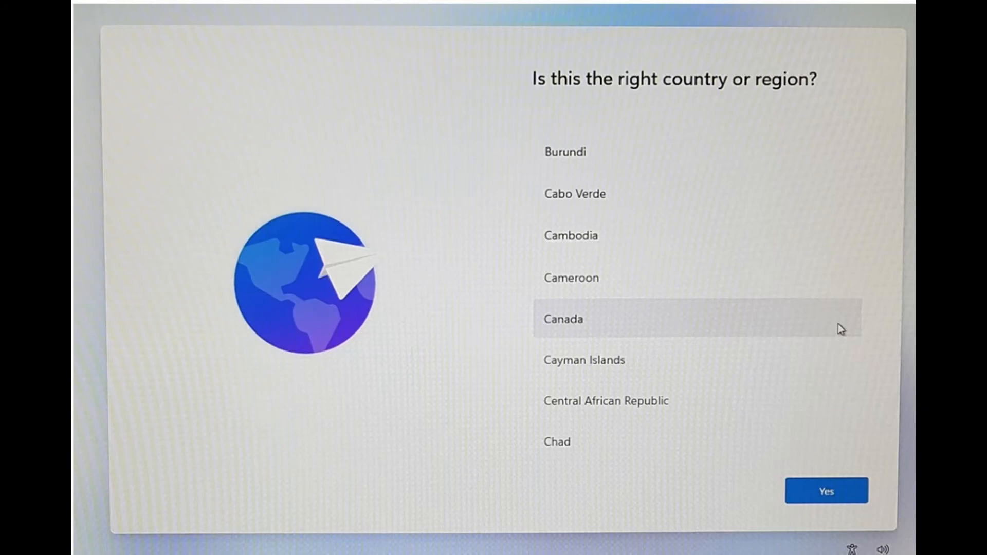
{"action": "left_click", "coordinate": [826, 491]}
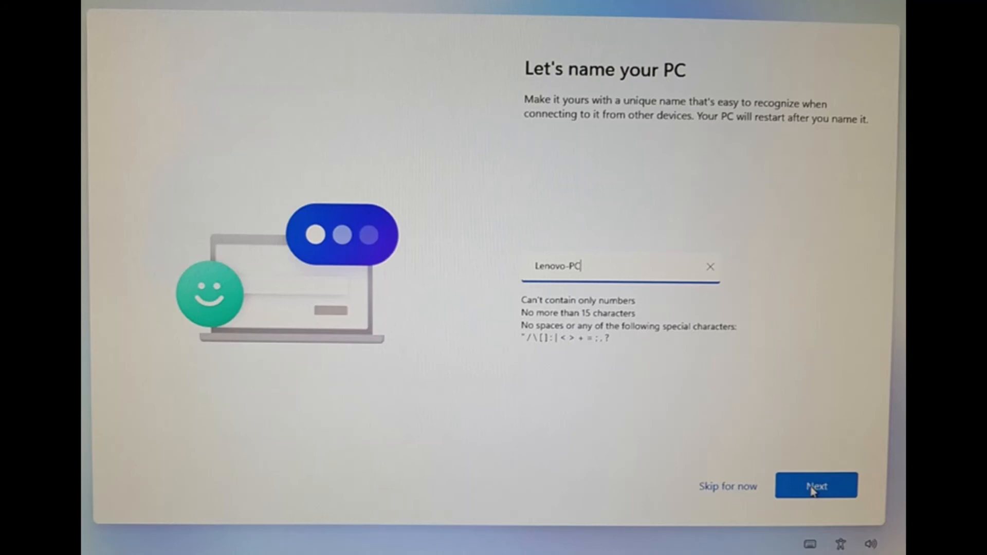
{"action": "left_click", "coordinate": [816, 485]}
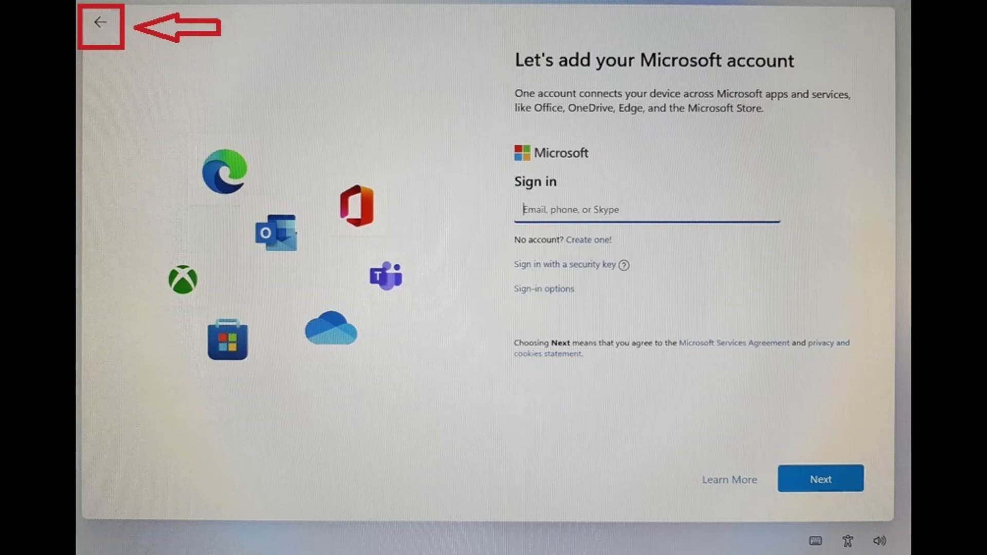
Back out of Microsoft sign-in and start entering a local account user name.
{"action": "left_click", "coordinate": [100, 23]}
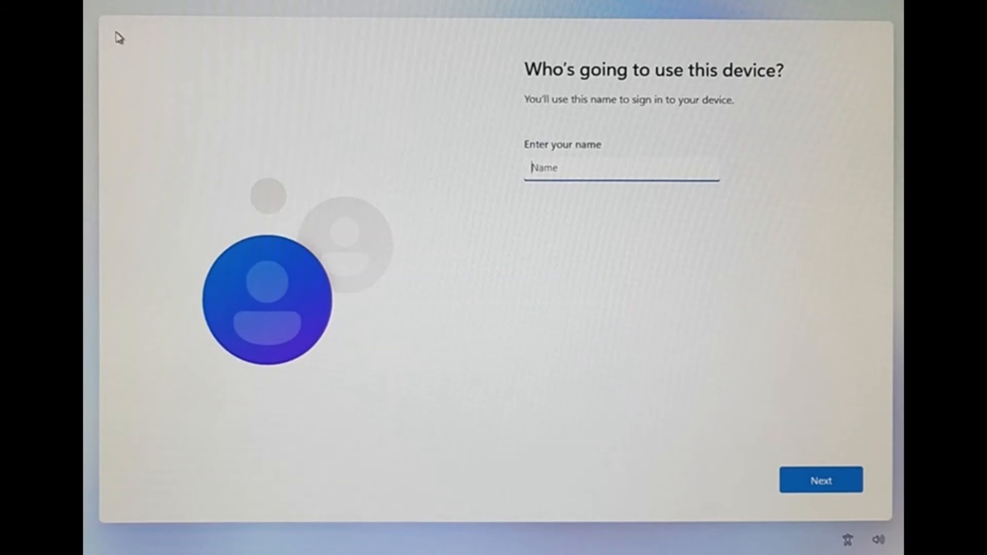
{"action": "left_click", "coordinate": [821, 480]}
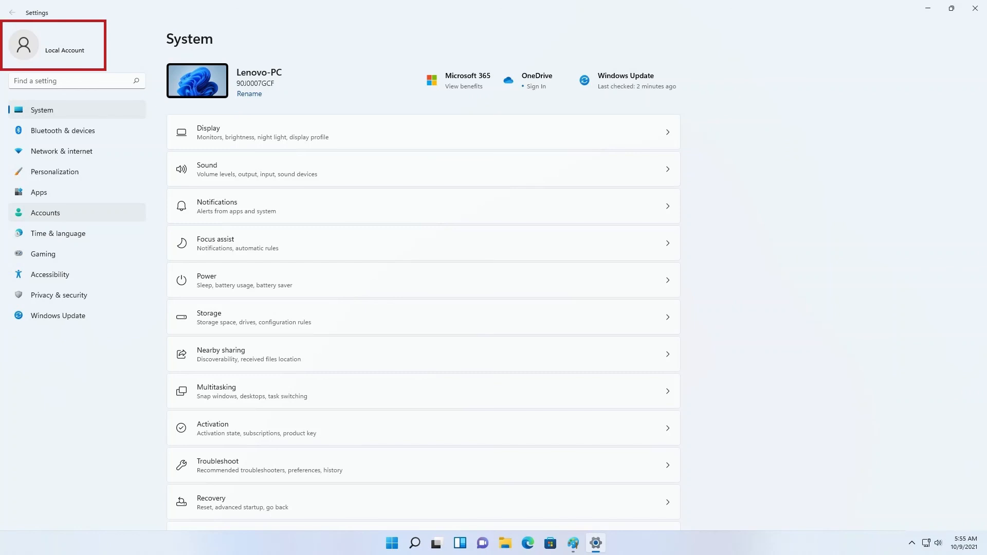
{"action": "mouse_move", "coordinate": [46, 212]}
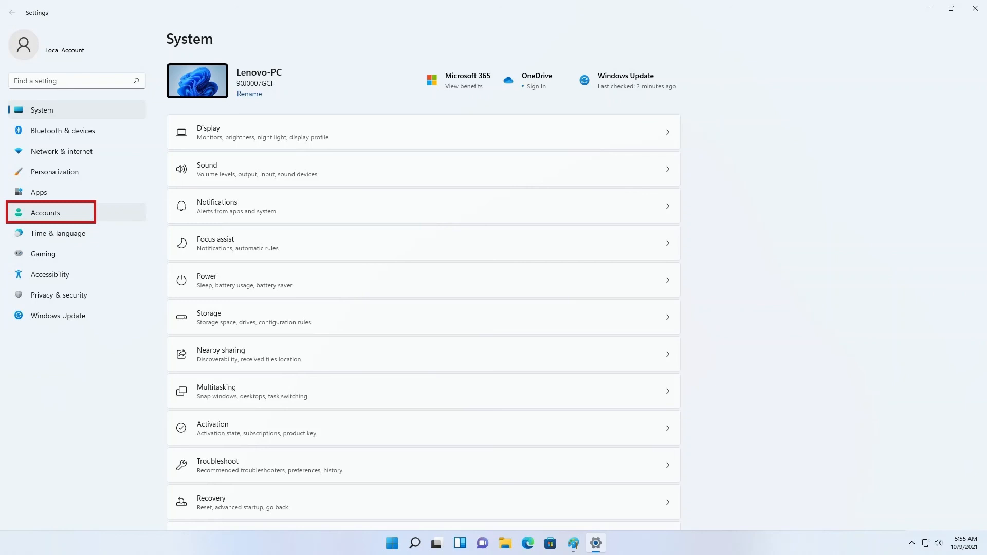
Show the Accounts page confirming LENOVO is a local administrator.
{"action": "left_click", "coordinate": [44, 211]}
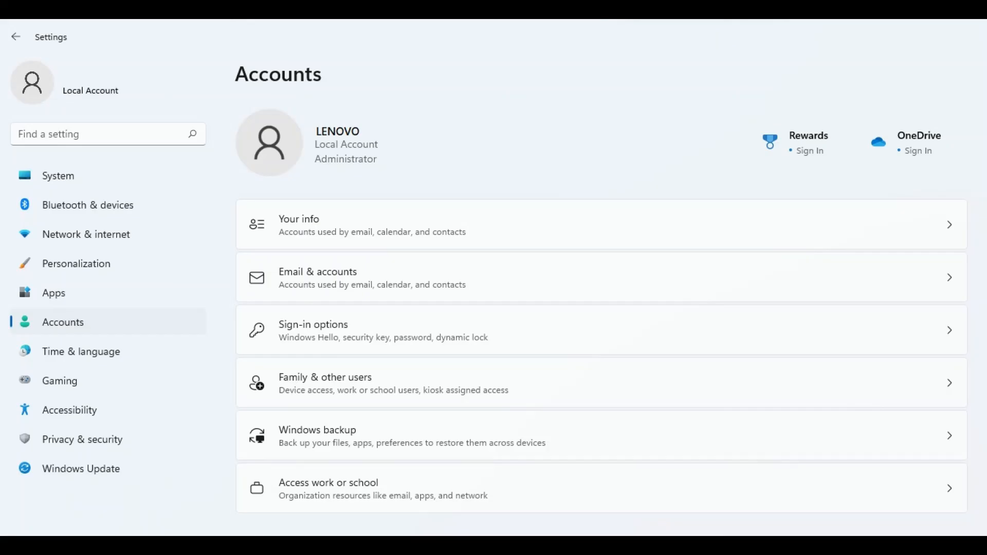